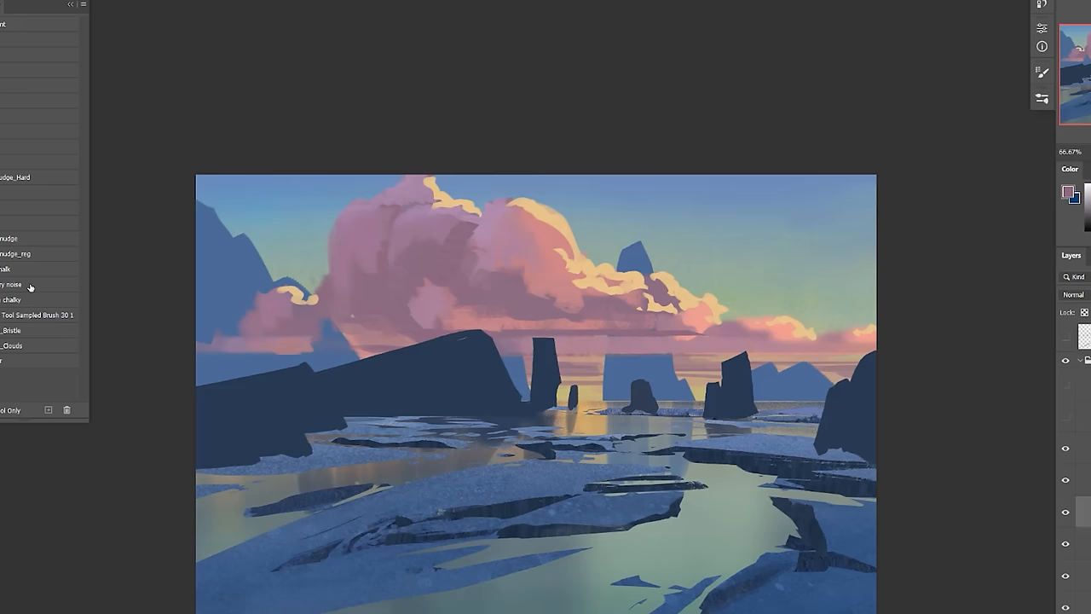
# - Hide every panel and toolbar so the finished sunset landscape fills the screen
pyautogui.press('Tab')
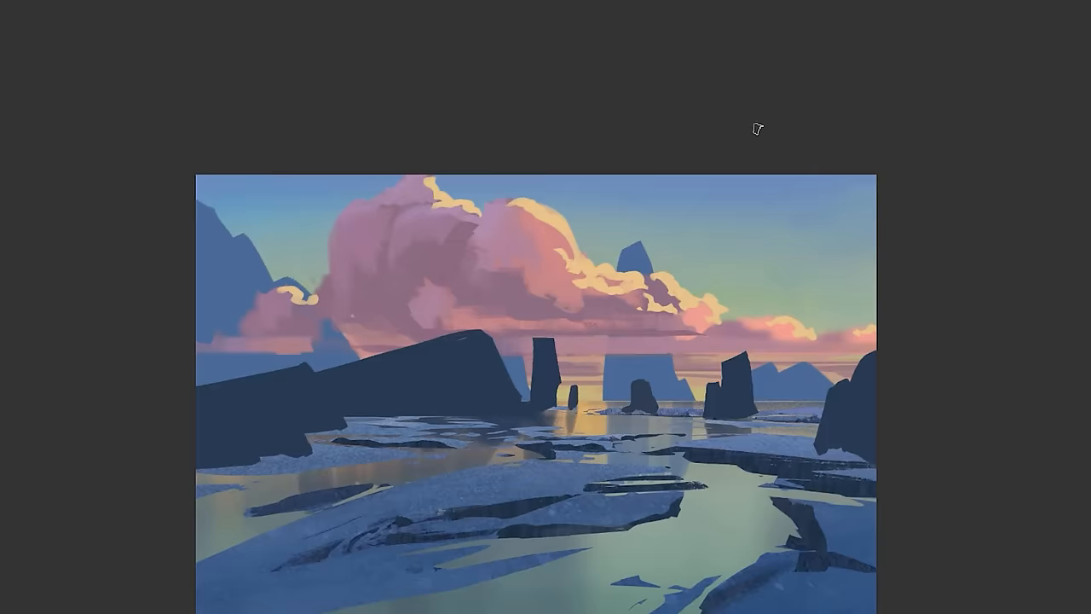